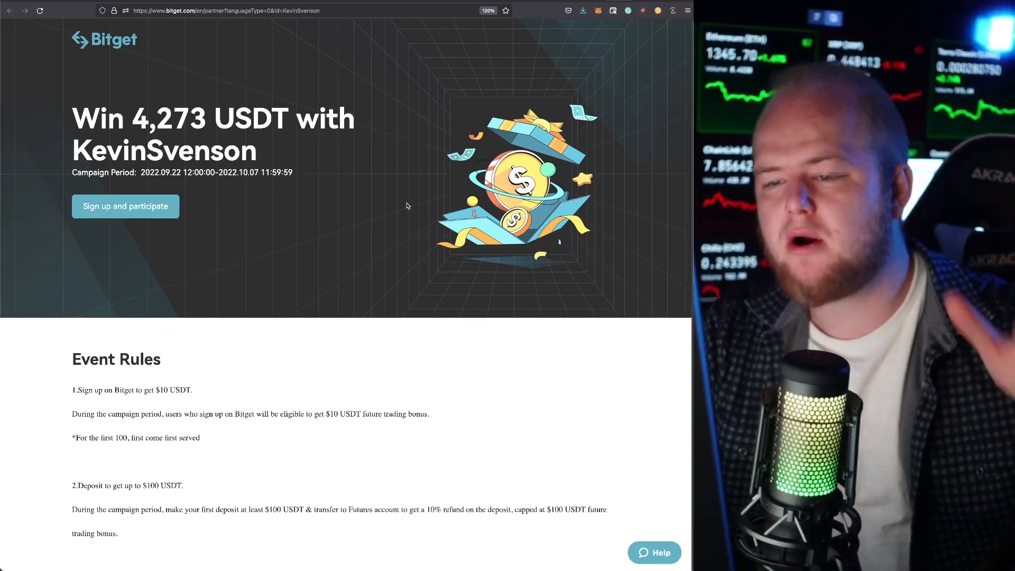
Scroll and pan the weekly SPX chart to frame the decline from its 2022 peak
{"action": "scroll", "scroll_direction": "down", "scroll_amount": 3}
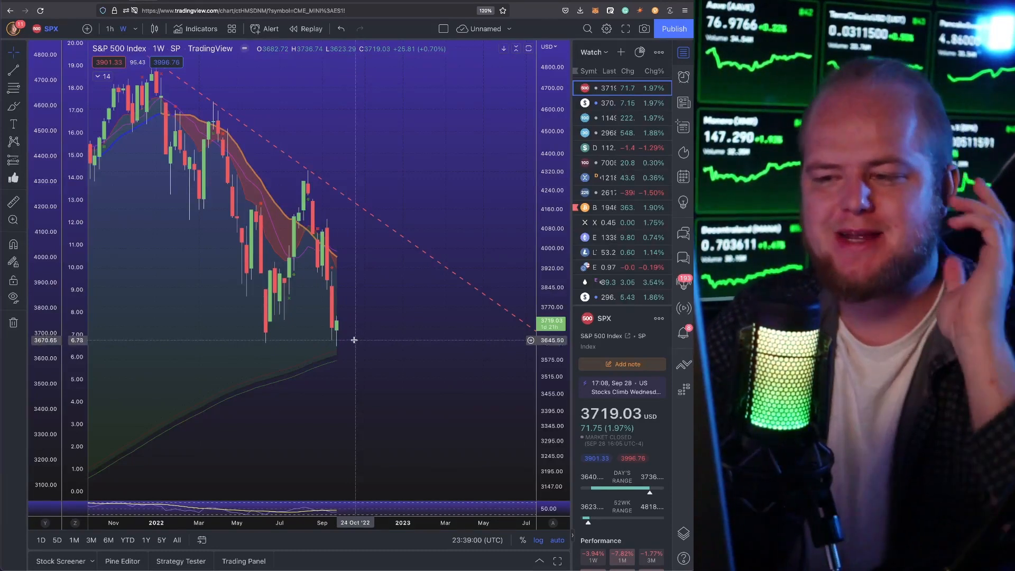
{"action": "mouse_move", "coordinate": [347, 338]}
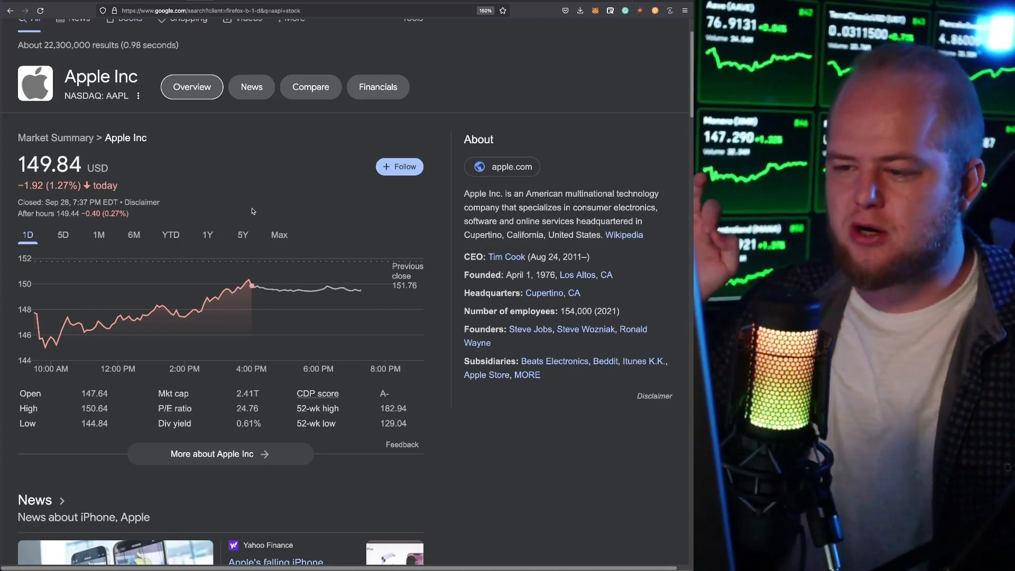
{"action": "scroll", "scroll_direction": "down", "scroll_amount": 3}
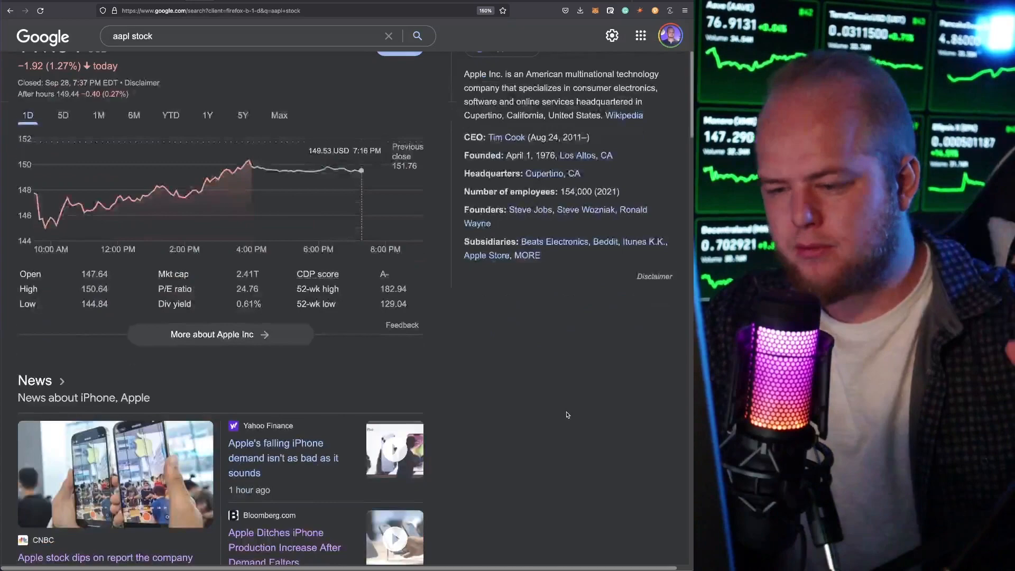
{"action": "scroll", "scroll_direction": "down", "scroll_amount": 3}
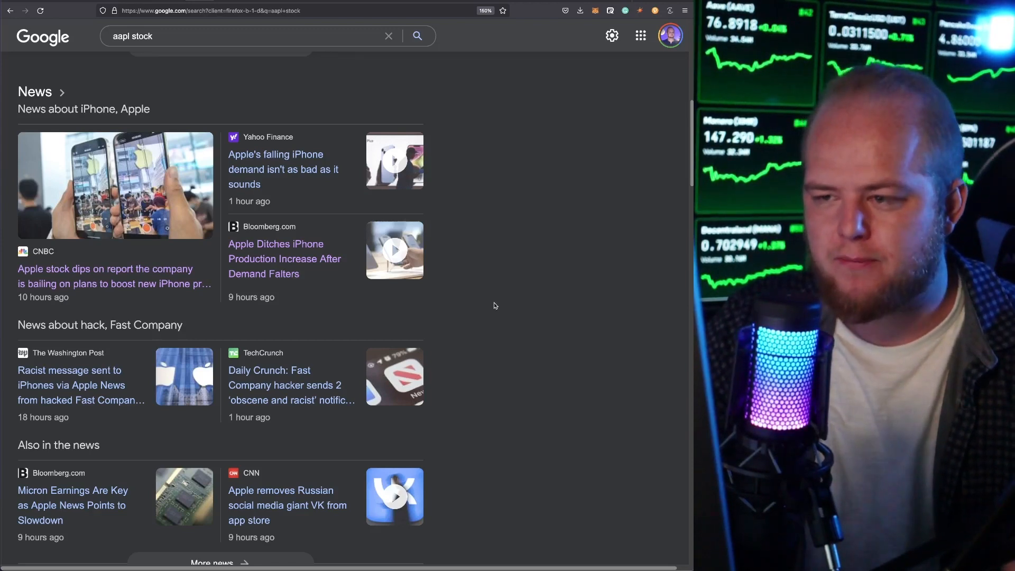
{"action": "mouse_move", "coordinate": [495, 309]}
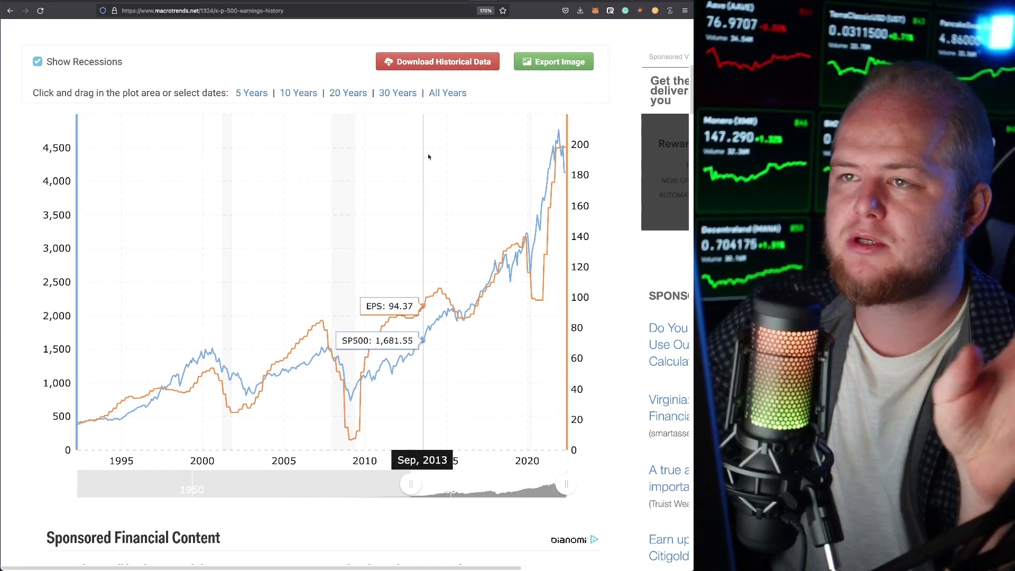
{"action": "mouse_move", "coordinate": [208, 43]}
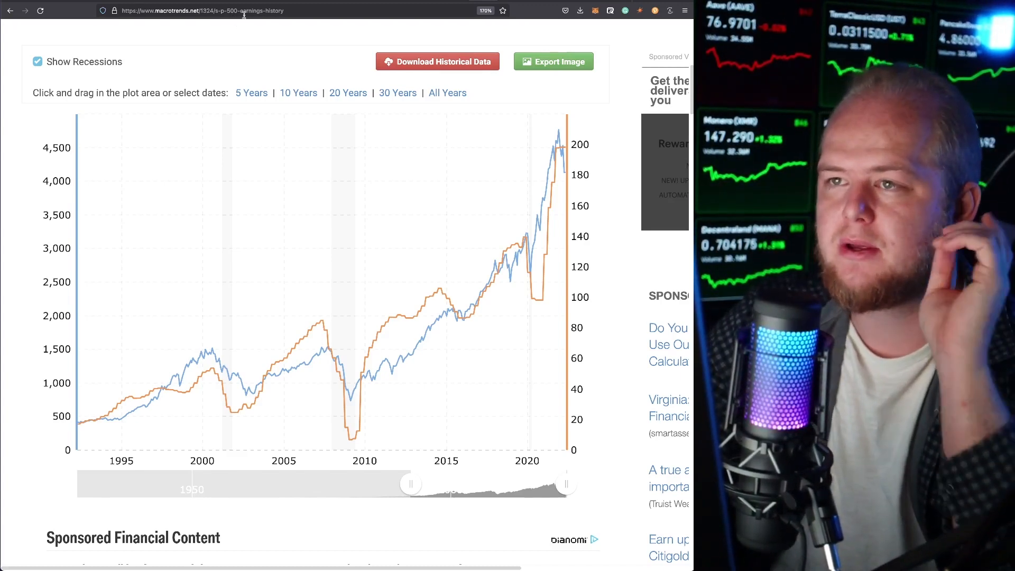
{"action": "mouse_move", "coordinate": [243, 36]}
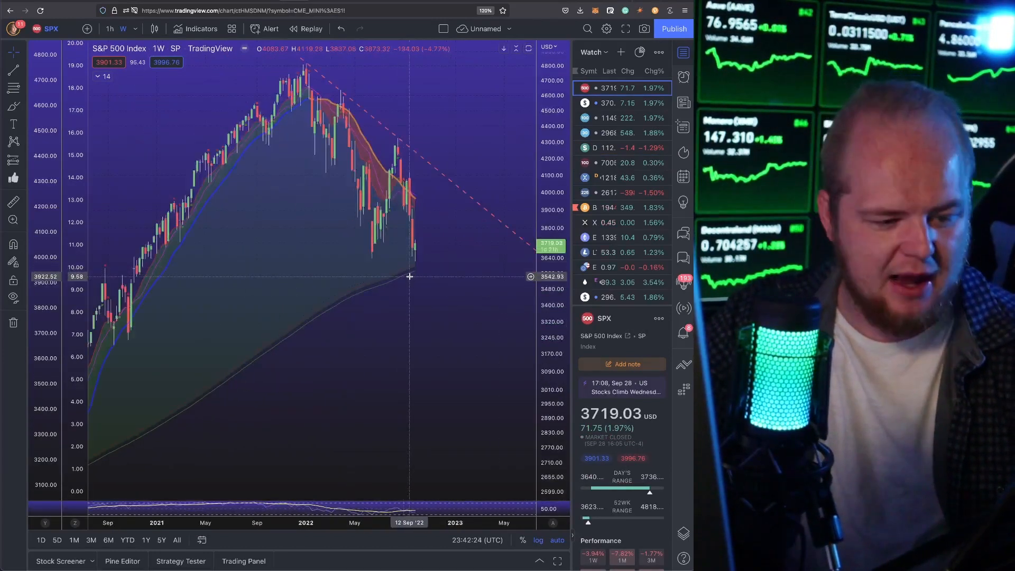
{"action": "mouse_move", "coordinate": [419, 275]}
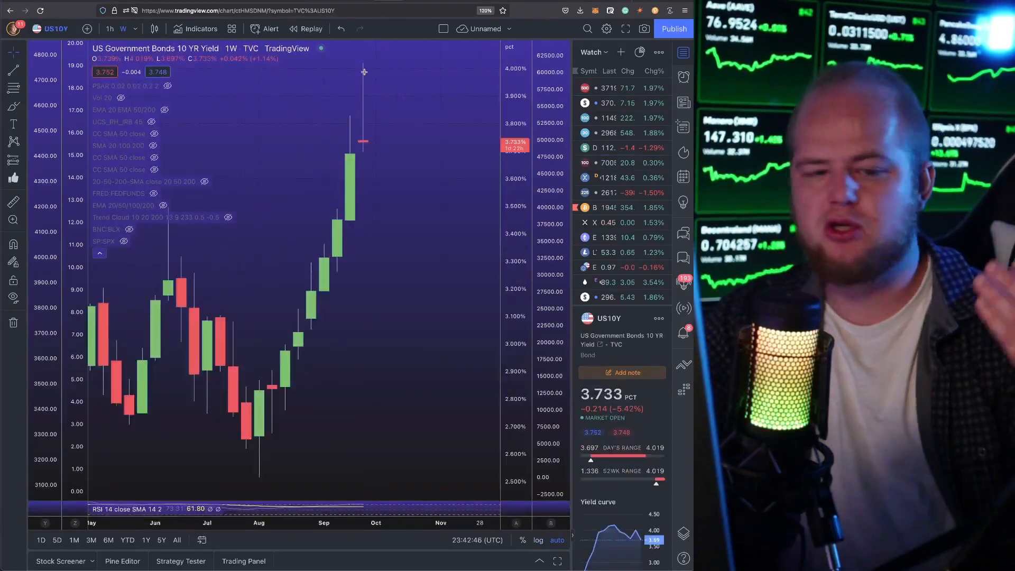
{"action": "mouse_move", "coordinate": [366, 82]}
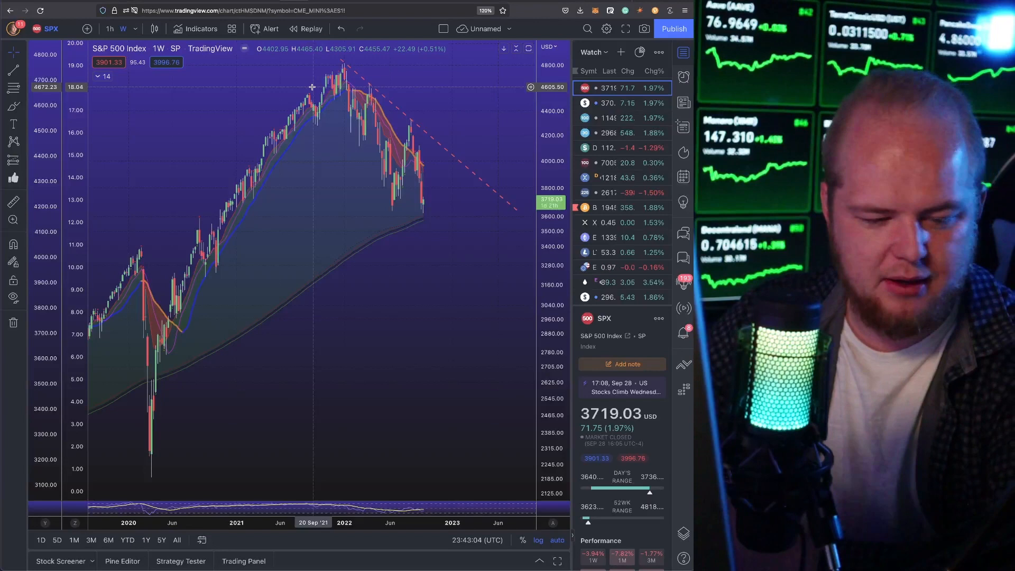
{"action": "mouse_move", "coordinate": [447, 264]}
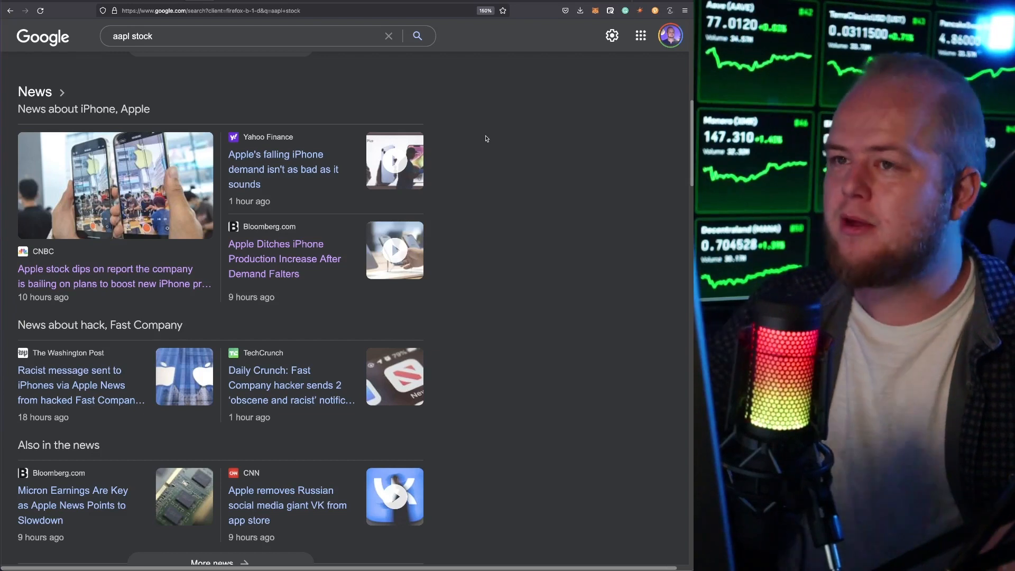
{"action": "mouse_move", "coordinate": [430, 103]}
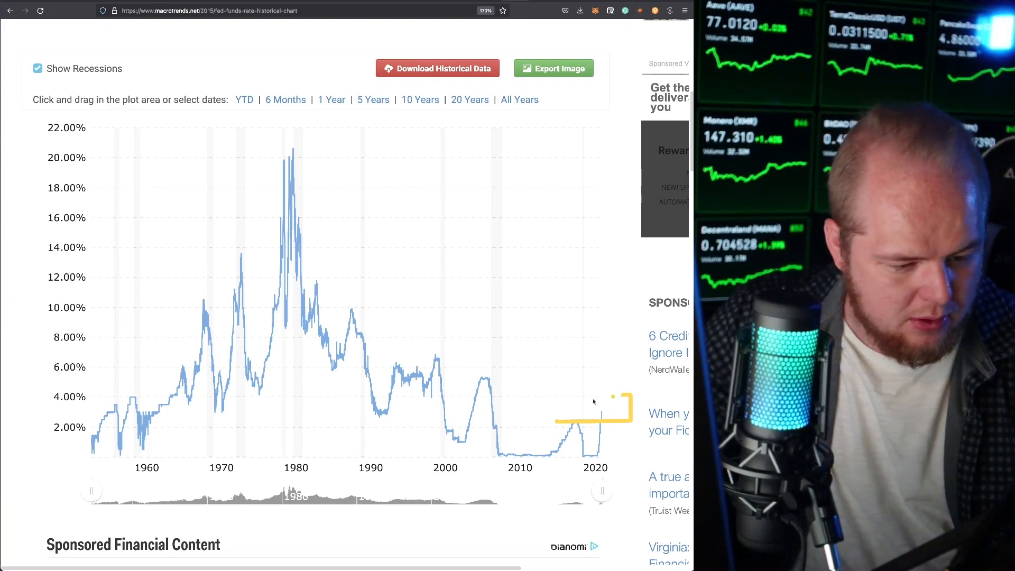
{"action": "mouse_move", "coordinate": [396, 297]}
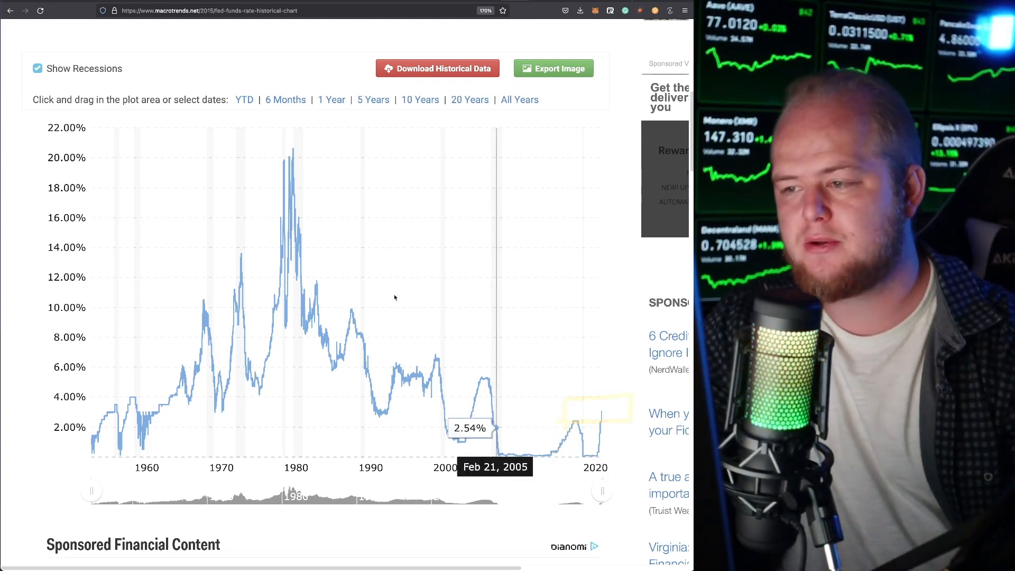
{"action": "left_click_drag", "start_coordinate": [285, 232], "coordinate": [553, 424]}
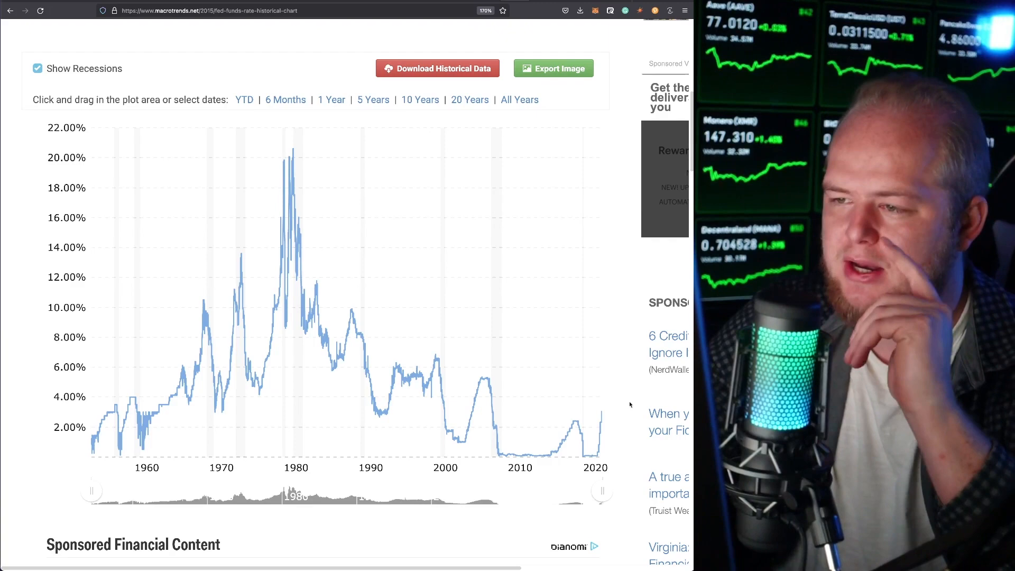
{"action": "mouse_move", "coordinate": [580, 422]}
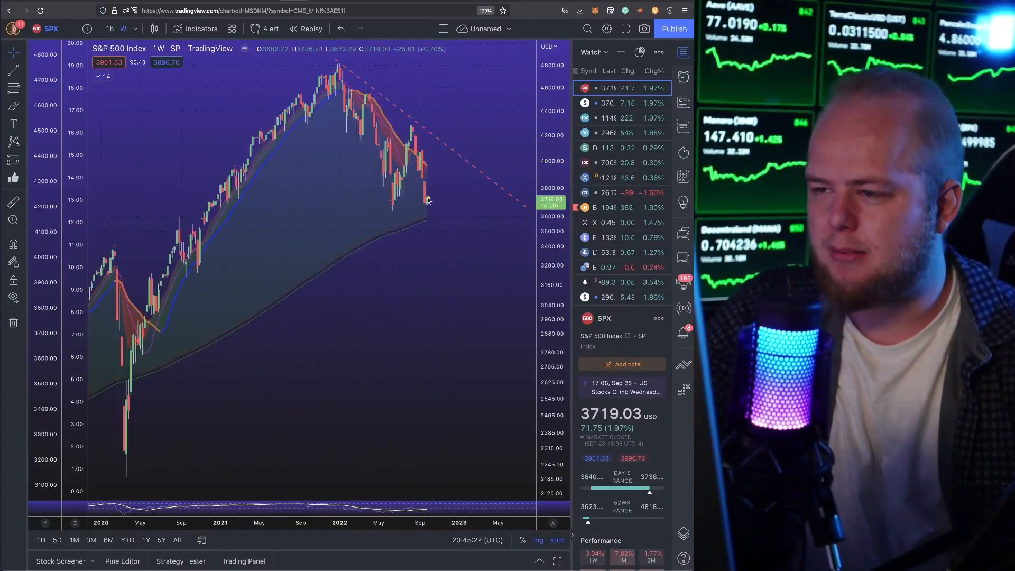
{"action": "left_click_drag", "start_coordinate": [424, 210], "coordinate": [445, 174]}
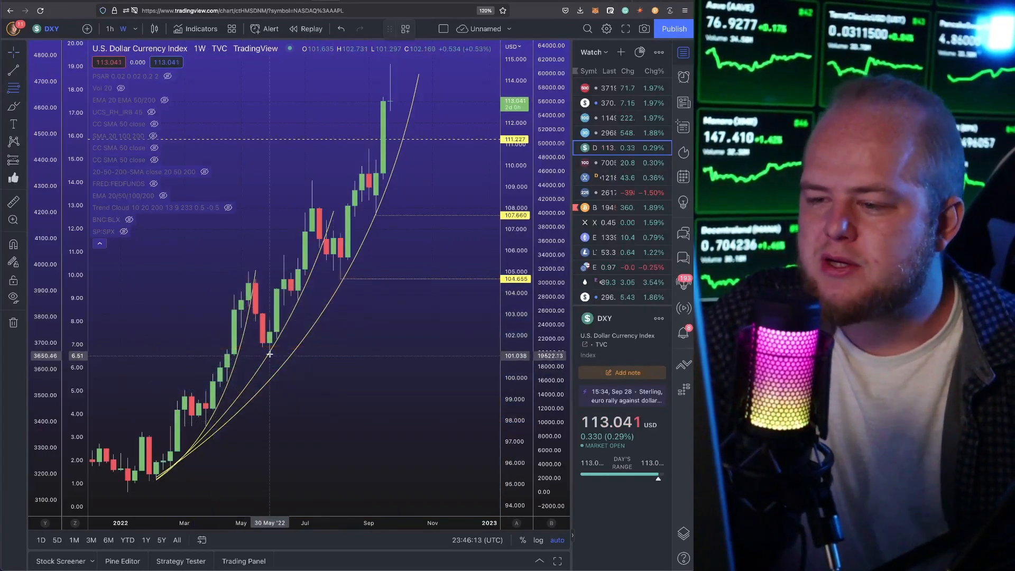
Pan the DXY weekly chart over the 2022 rally and select the Horizontal Ray tool to mark a price level
{"action": "left_click_drag", "start_coordinate": [269, 354], "coordinate": [314, 183]}
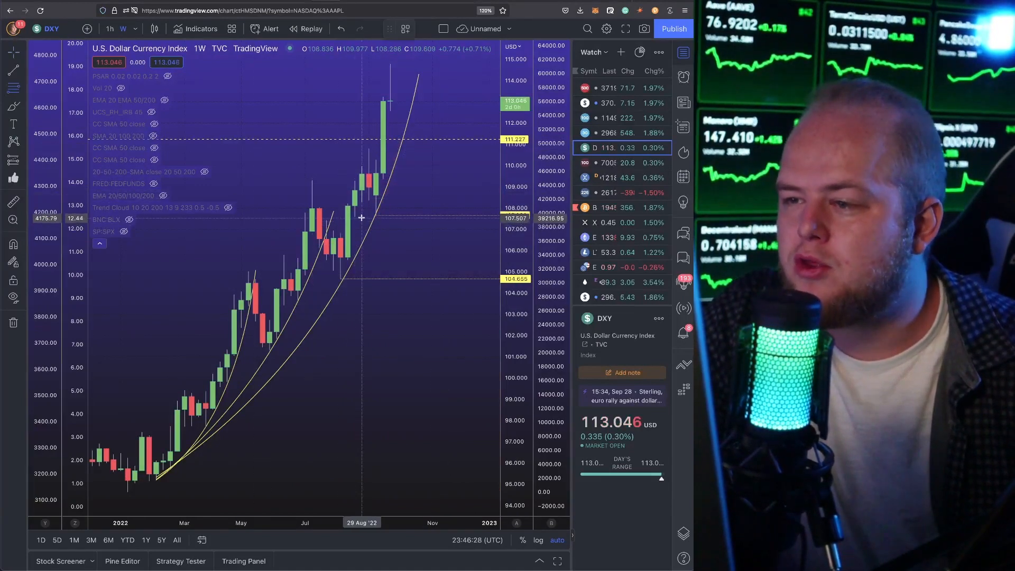
{"action": "left_click_drag", "start_coordinate": [362, 216], "coordinate": [439, 61]}
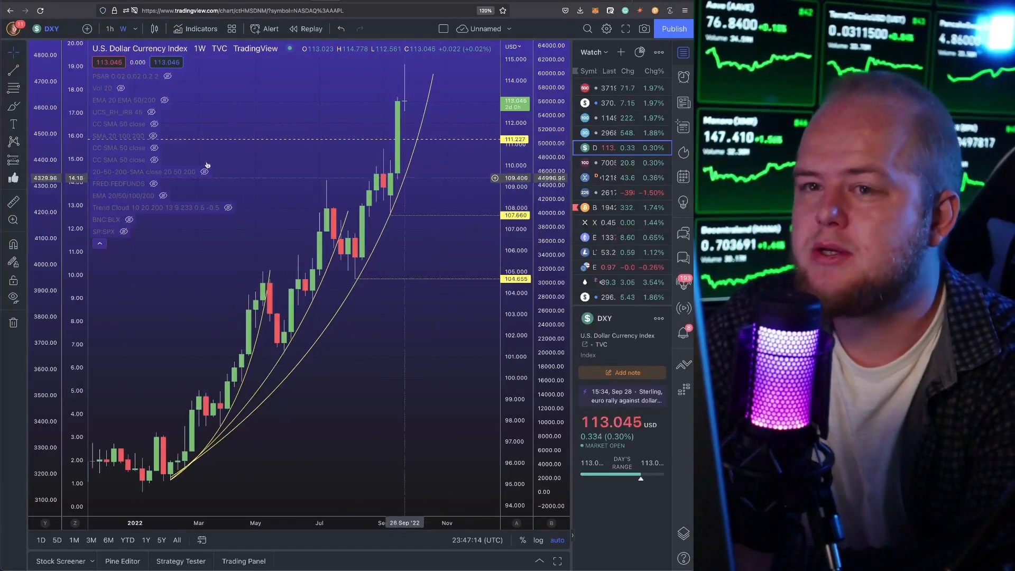
{"action": "left_click", "coordinate": [9, 55]}
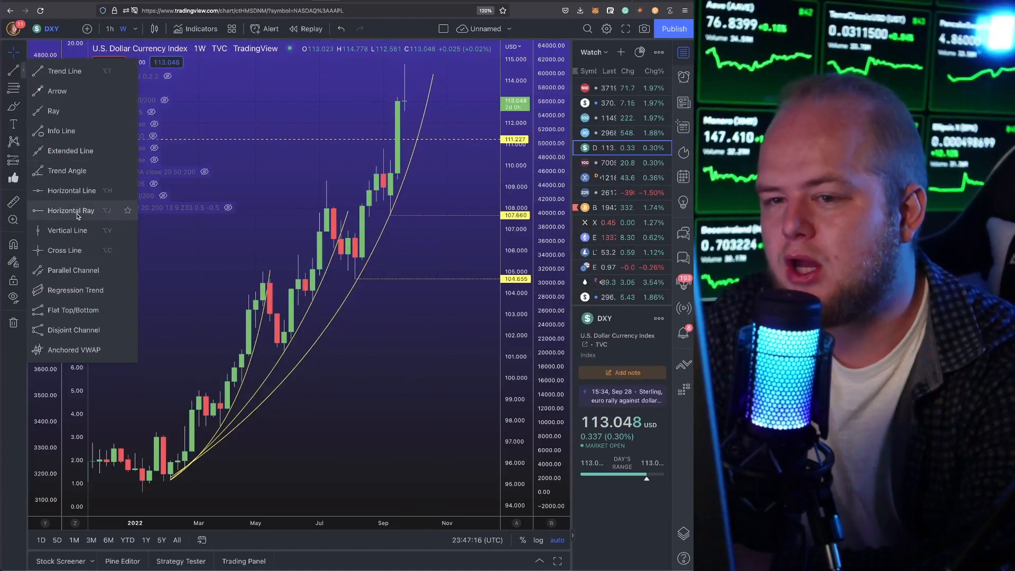
{"action": "left_click", "coordinate": [71, 210]}
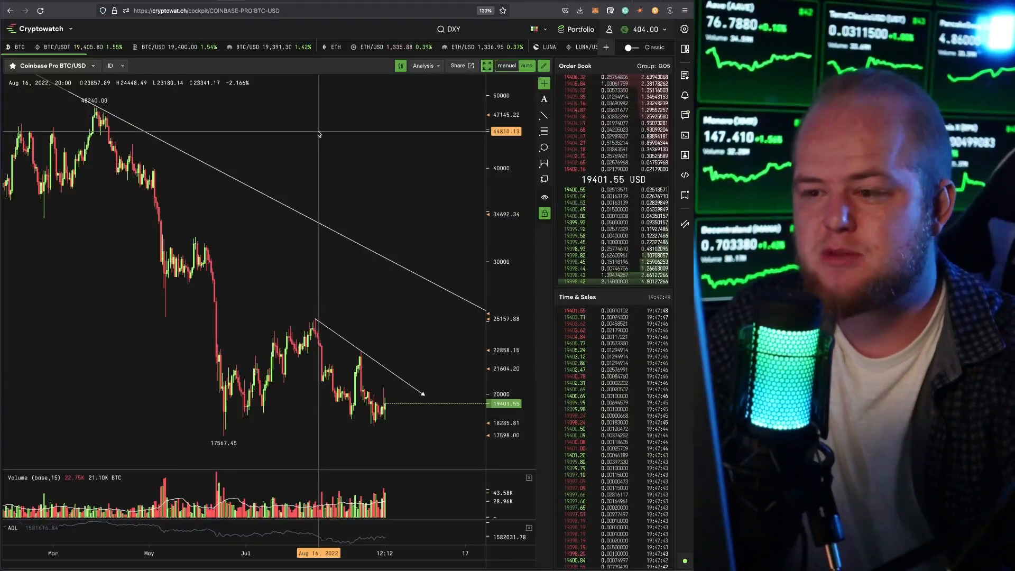
{"action": "mouse_move", "coordinate": [298, 184]}
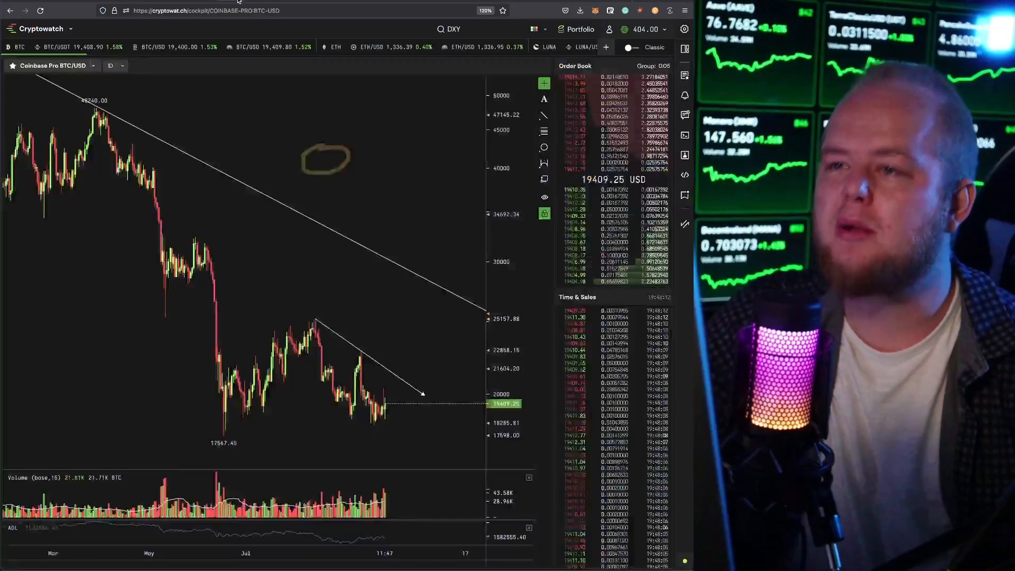
Set the Coinbase Pro BTC/USD chart to the 1W interval and zoom out to earlier years
{"action": "left_click", "coordinate": [122, 65]}
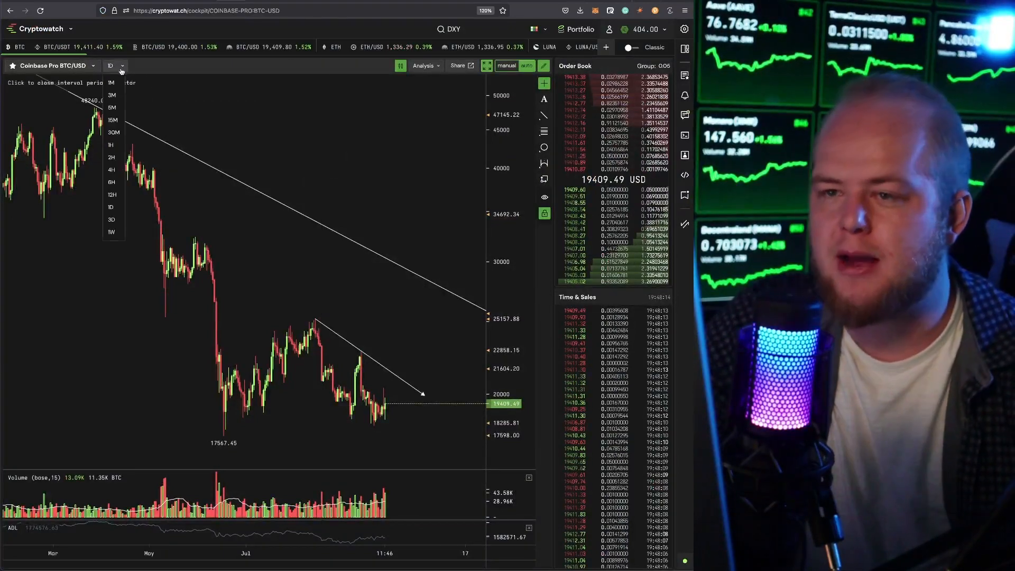
{"action": "left_click", "coordinate": [111, 232]}
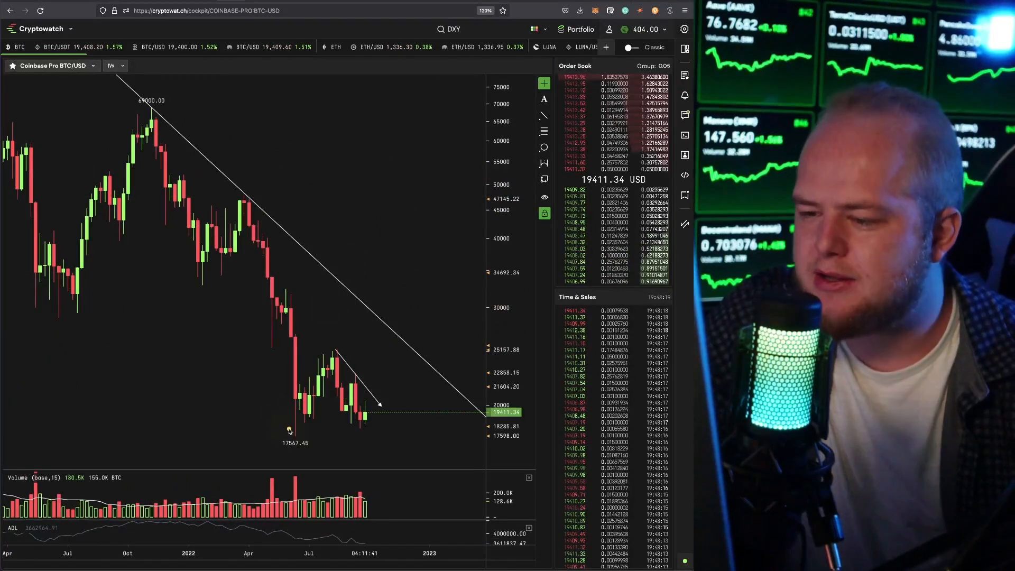
{"action": "left_click_drag", "start_coordinate": [287, 431], "coordinate": [361, 305]}
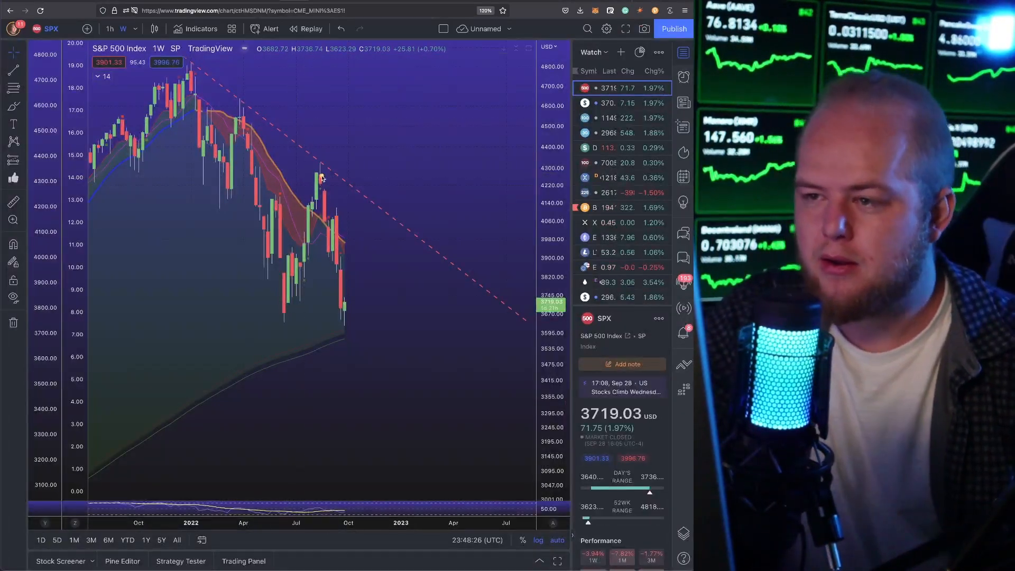
Zoom the weekly SPX chart out so prices back to 2020 are visible
{"action": "left_click_drag", "start_coordinate": [321, 175], "coordinate": [363, 323]}
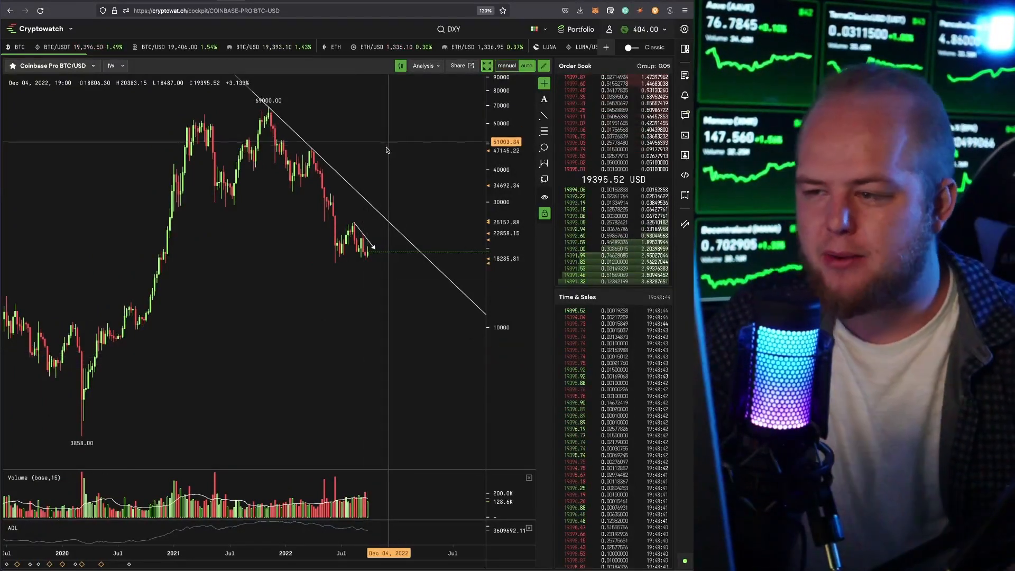
Pan the weekly BTC/USD chart to show 2020 through now with its downtrend lines
{"action": "left_click_drag", "start_coordinate": [323, 261], "coordinate": [427, 265]}
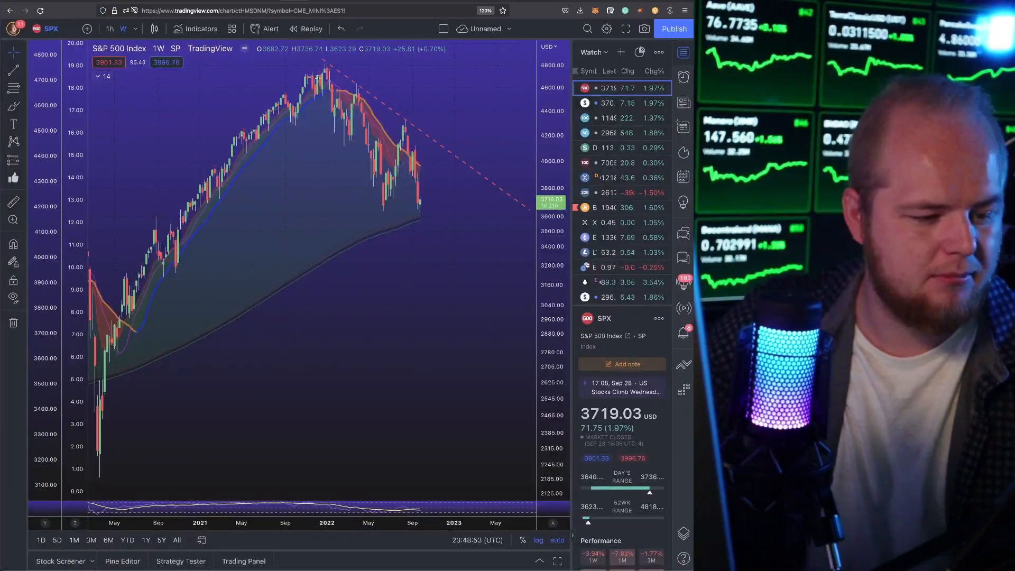
Brush a short path along the SPX downtrend and a curved bounce arrow up from the recent low
{"action": "left_click_drag", "start_coordinate": [181, 203], "coordinate": [424, 212]}
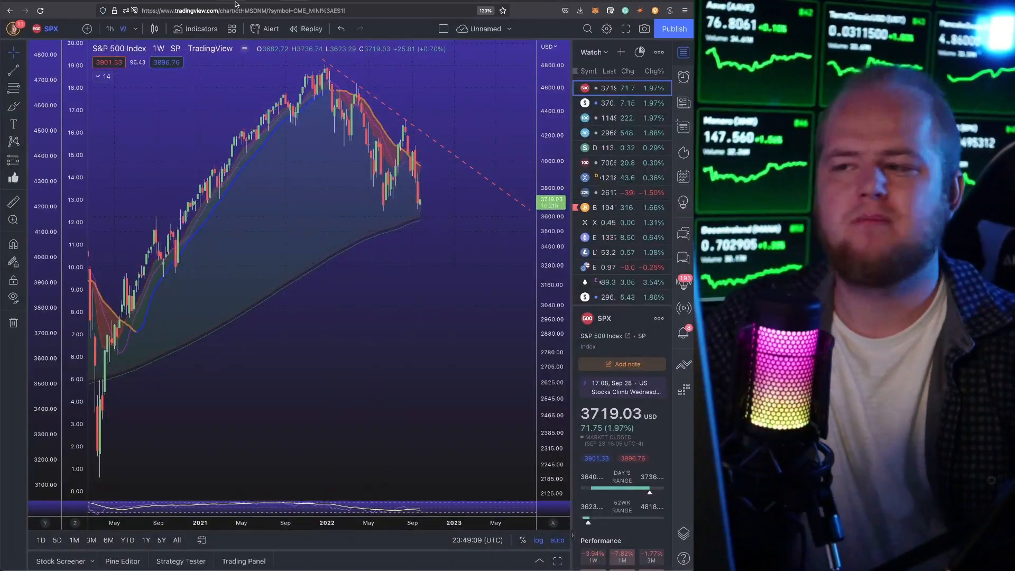
{"action": "mouse_move", "coordinate": [407, 201]}
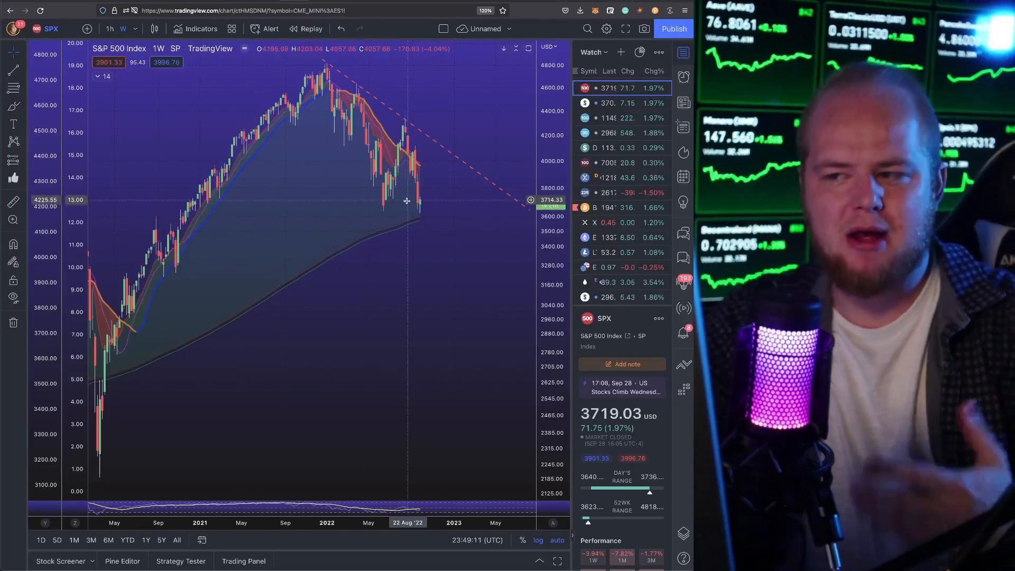
{"action": "mouse_move", "coordinate": [419, 202]}
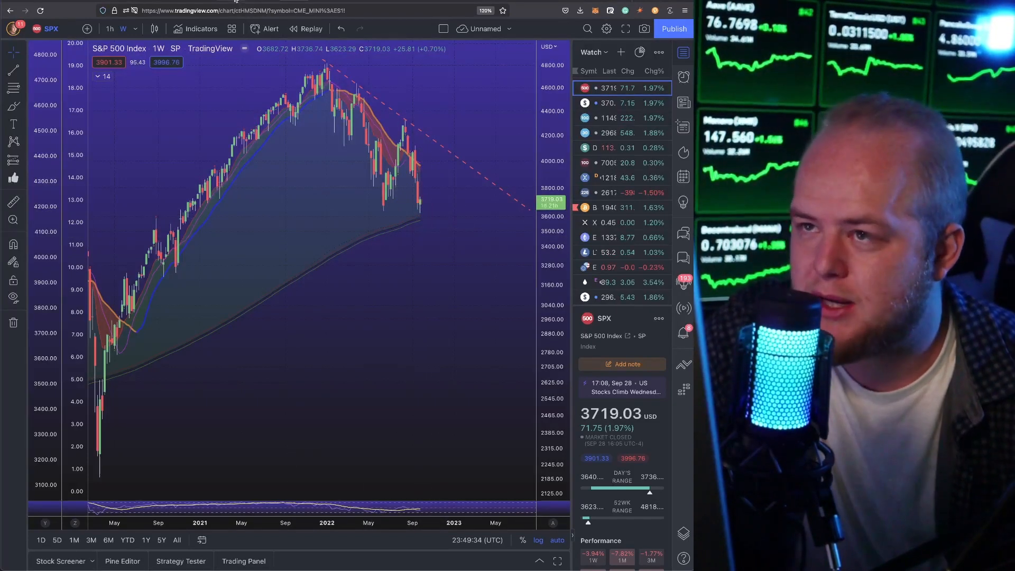
{"action": "left_click", "coordinate": [614, 148]}
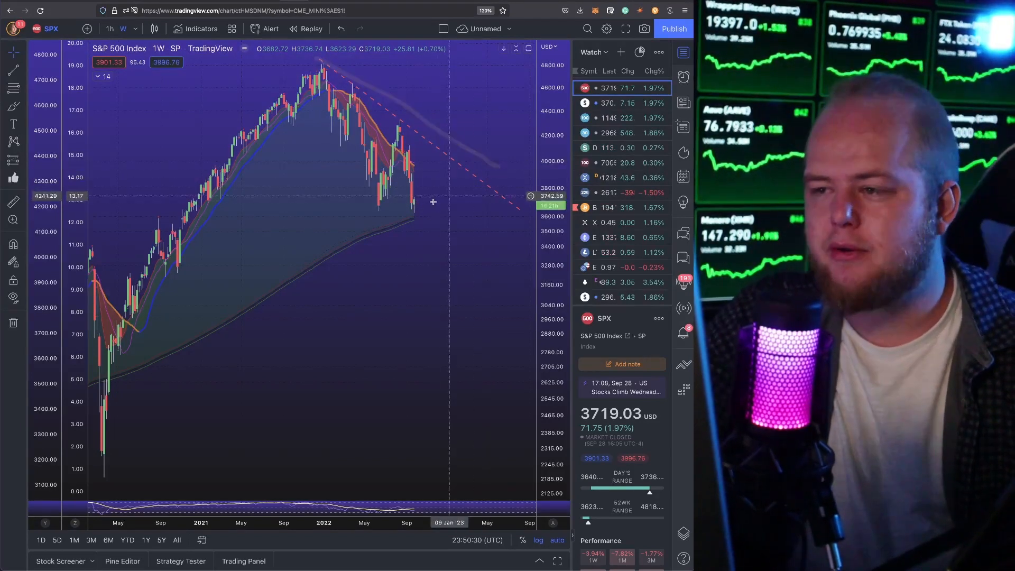
{"action": "left_click_drag", "start_coordinate": [417, 213], "coordinate": [443, 177]}
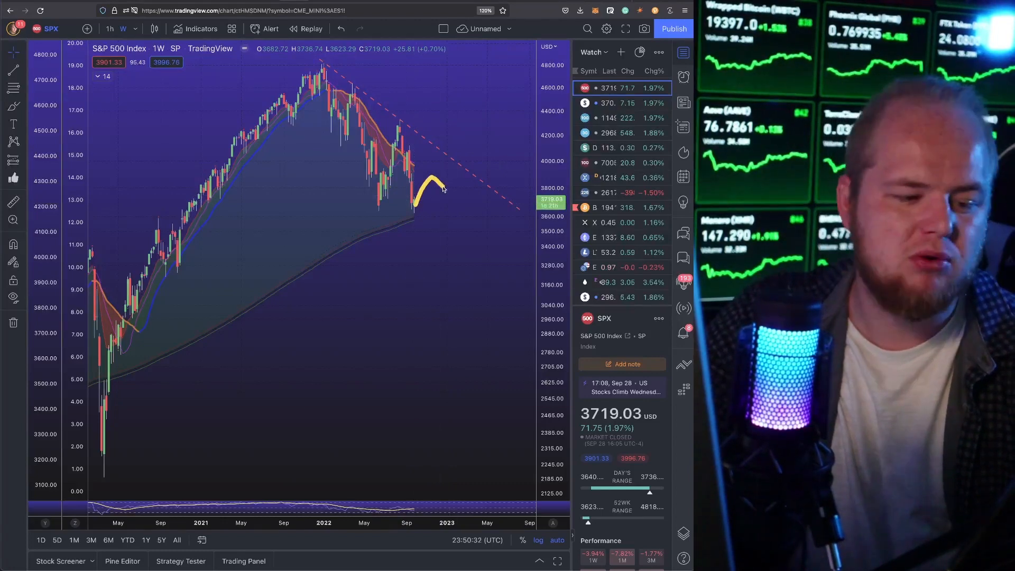
{"action": "left_click_drag", "start_coordinate": [440, 188], "coordinate": [453, 256]}
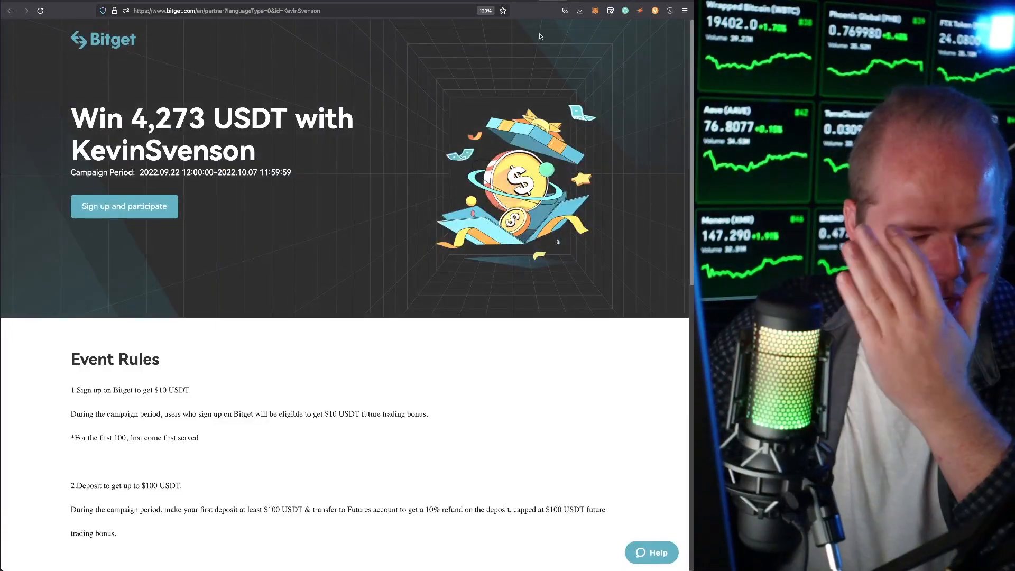
Scroll the Bitget 4,273 USDT campaign page down to Event Rules and back to the banner
{"action": "scroll", "scroll_direction": "down", "scroll_amount": 3}
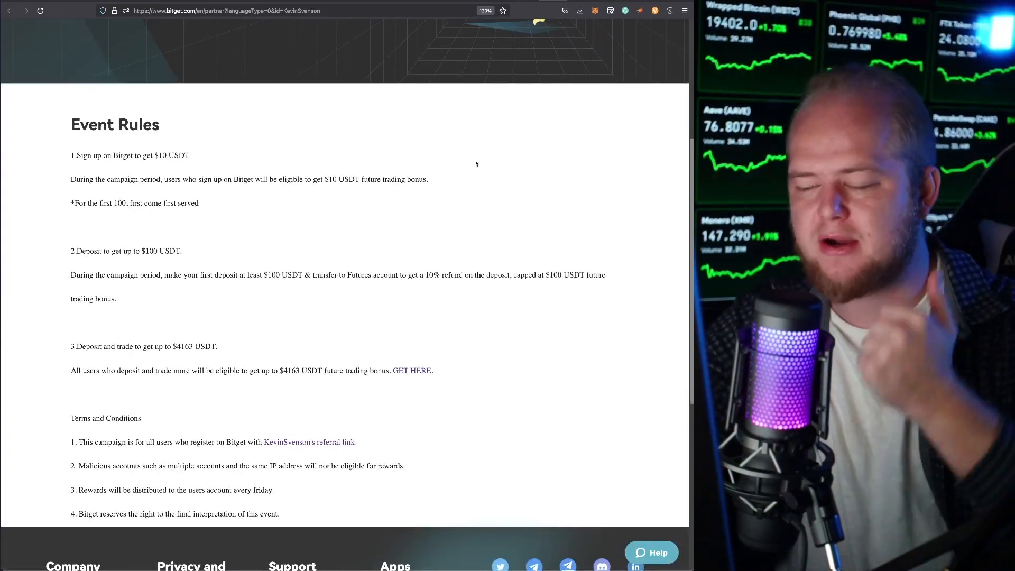
{"action": "scroll", "scroll_direction": "up", "scroll_amount": 3}
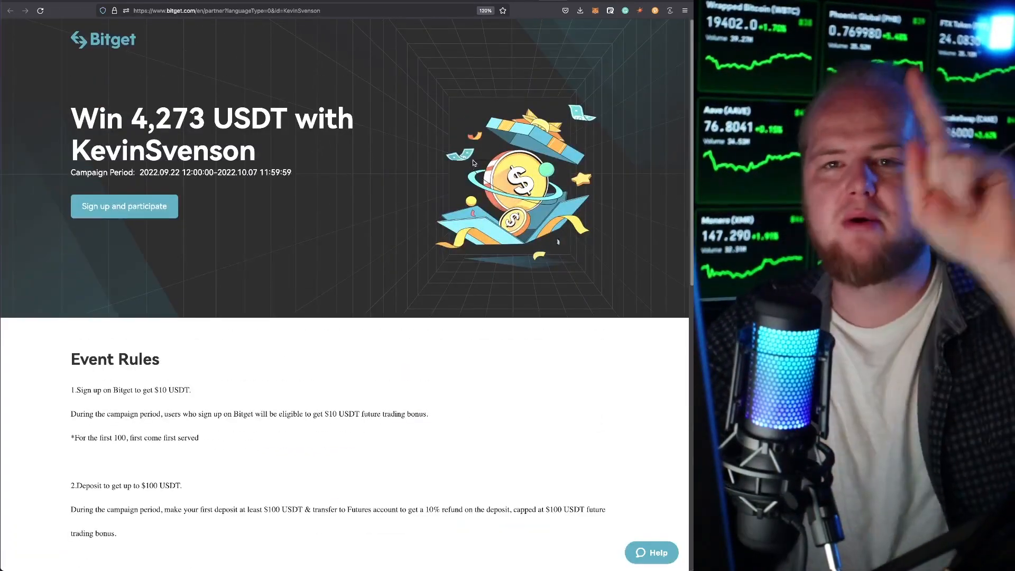